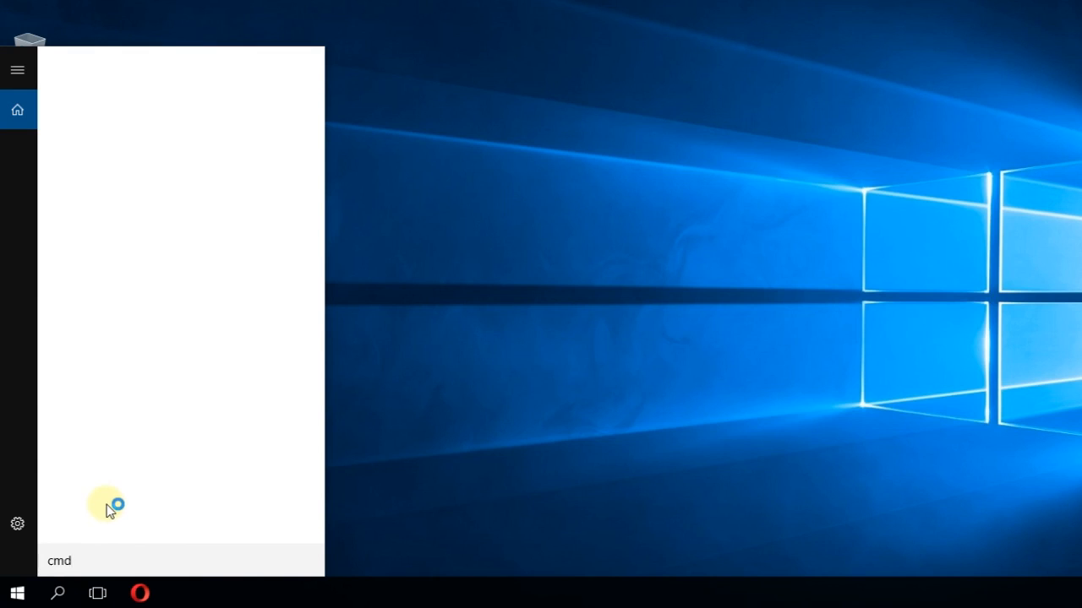
Launch Command Prompt as administrator from the Start menu search result
{"action": "right_click", "coordinate": [136, 95]}
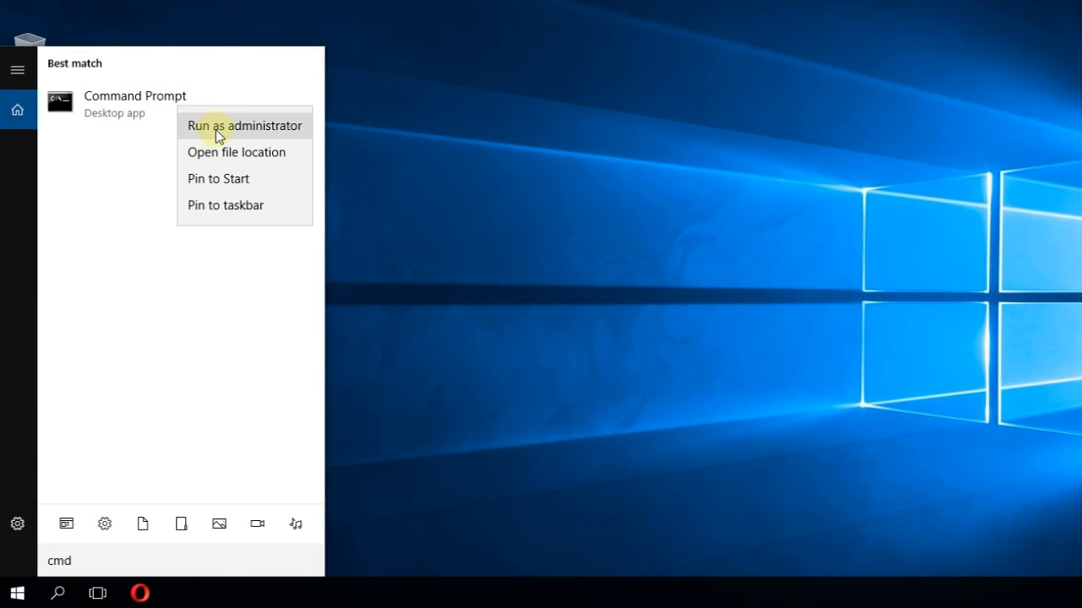
{"action": "left_click", "coordinate": [243, 125]}
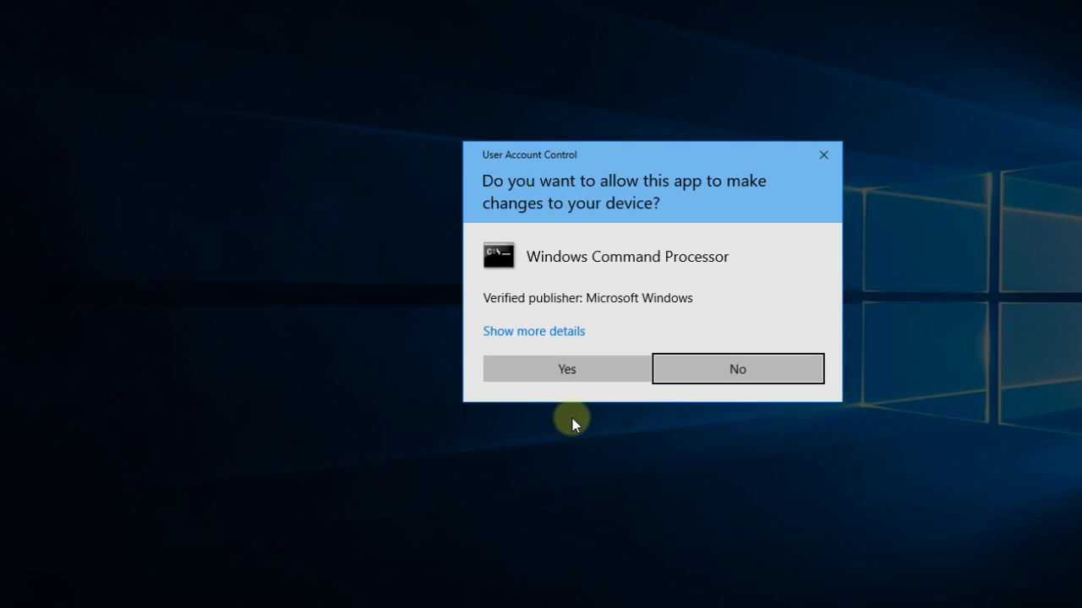
Allow Windows Command Processor in the UAC prompt to open the admin window
{"action": "left_click", "coordinate": [567, 369]}
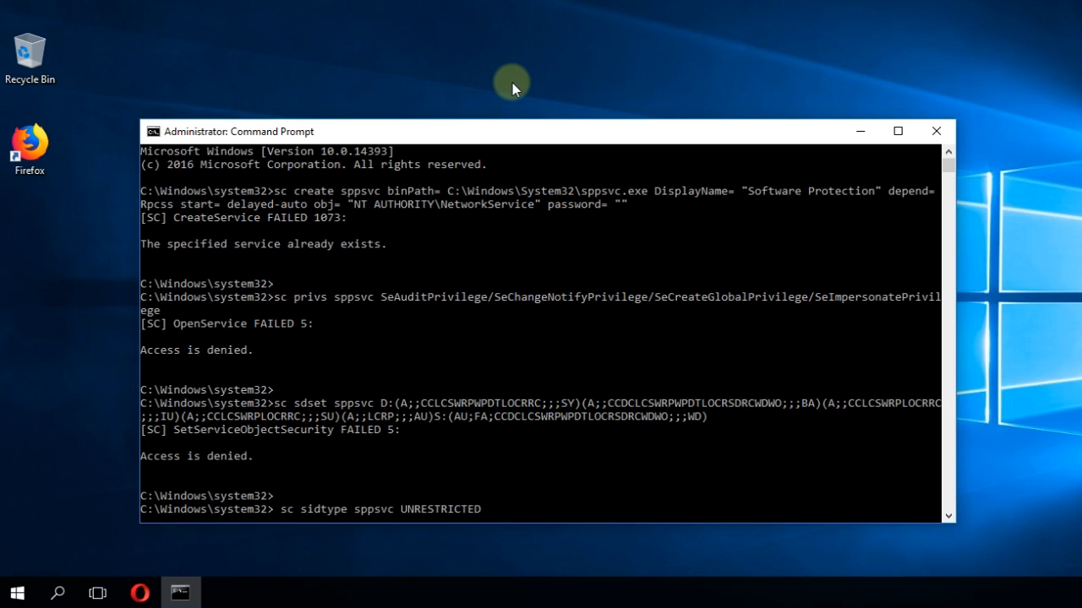
{"action": "mouse_move", "coordinate": [422, 257]}
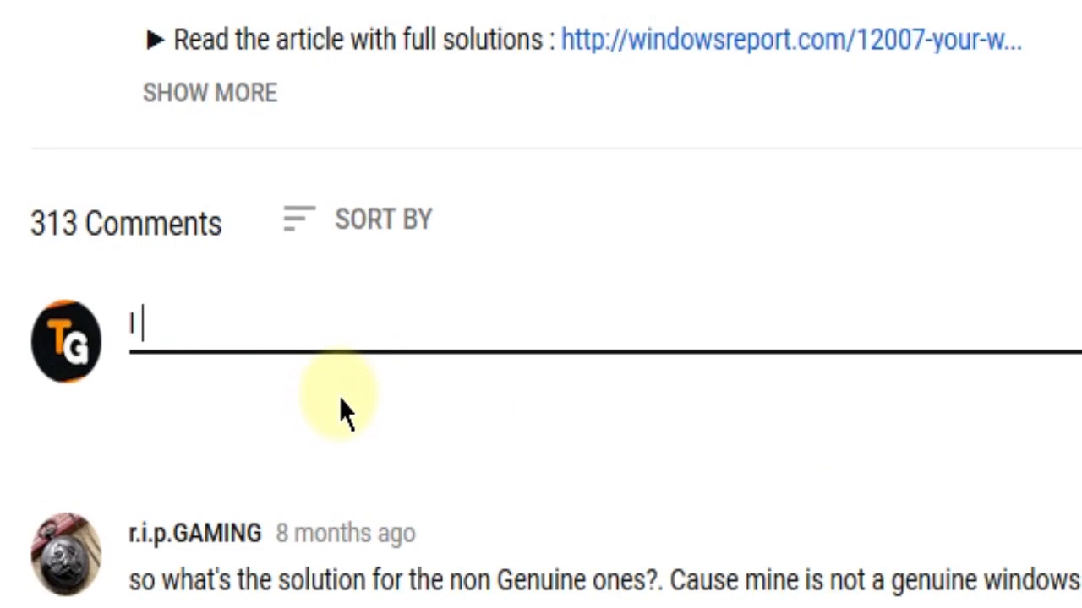
Draft the YouTube comment "I have this problem"
{"action": "type", "text": "have this proble"}
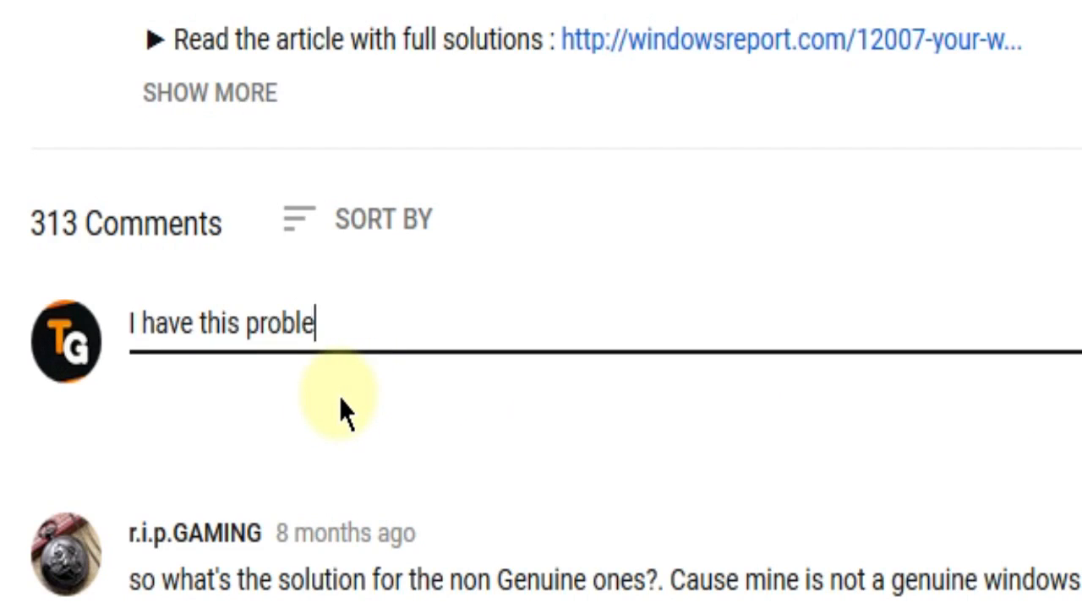
{"action": "type", "text": "m"}
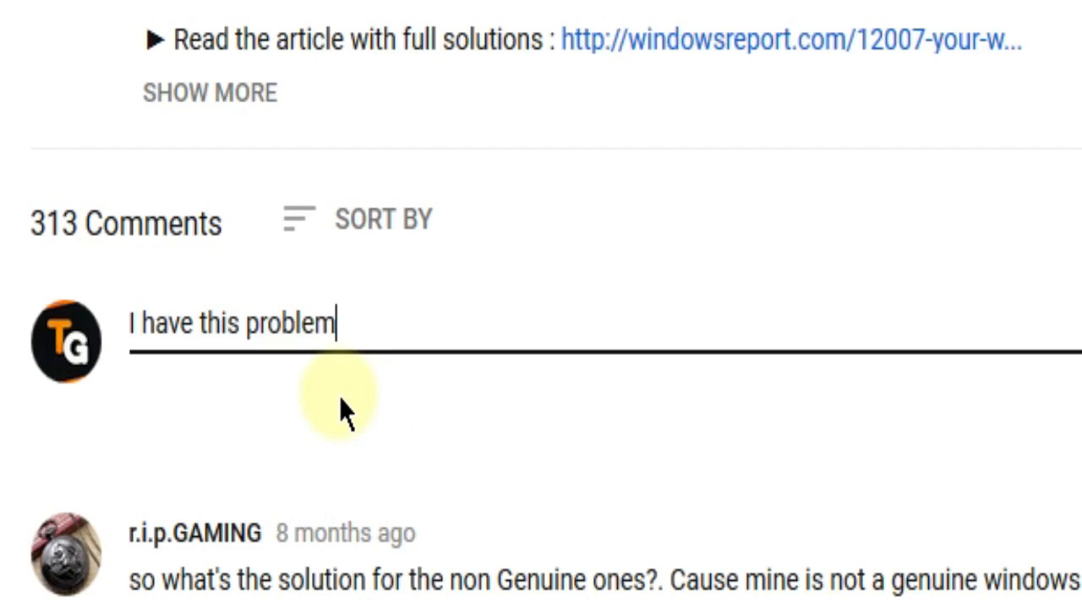